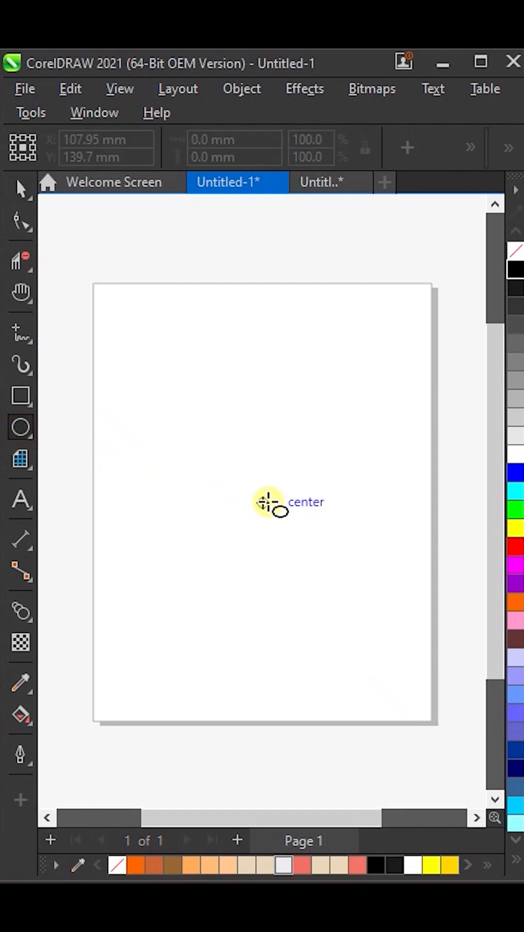
Draw a circle, place a copy over its top edge, and enter rotate mode.
{"action": "left_click_drag", "start_coordinate": [268, 503], "coordinate": [341, 558]}
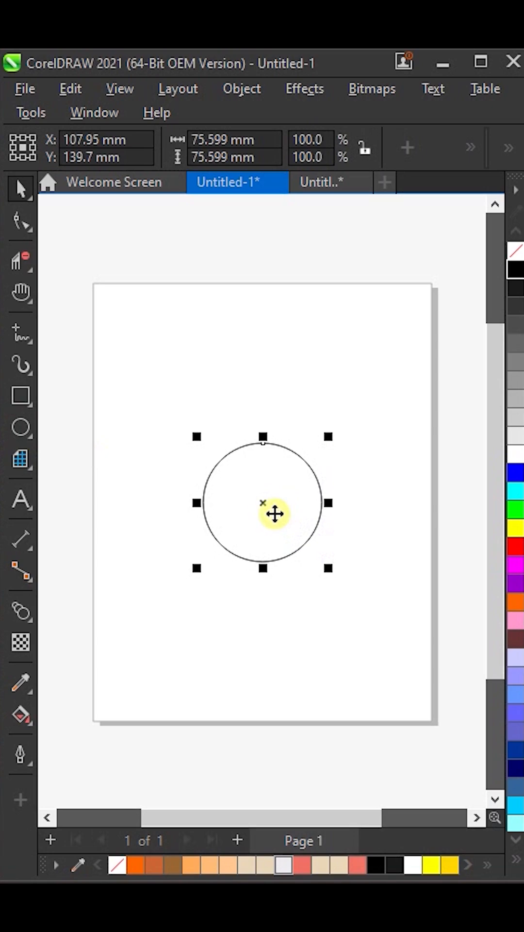
{"action": "left_click_drag", "start_coordinate": [275, 514], "coordinate": [263, 443]}
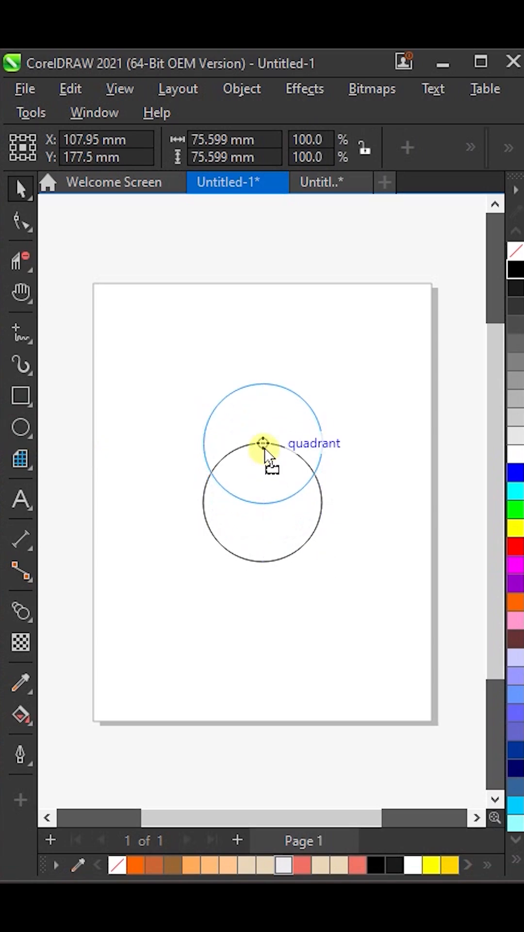
{"action": "left_click", "coordinate": [262, 444]}
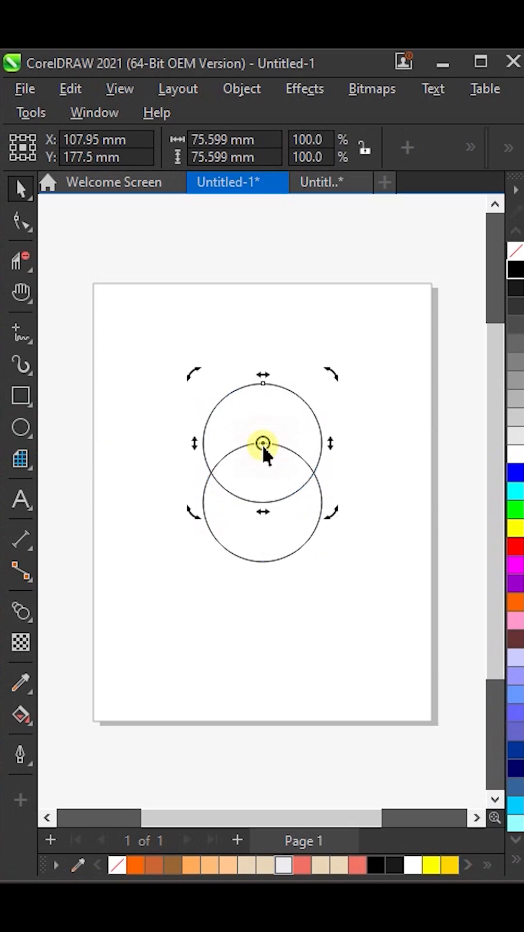
{"action": "mouse_move", "coordinate": [309, 407]}
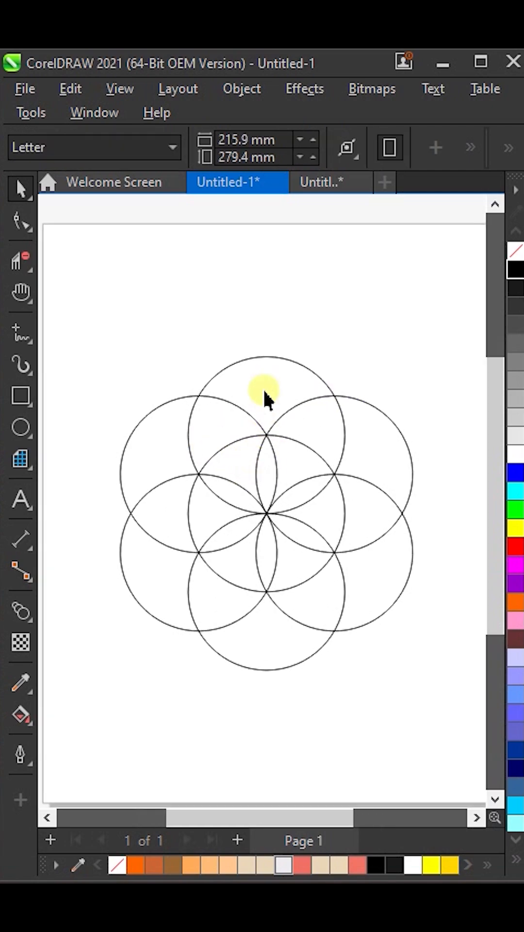
Add outer circle copies above and to the upper left of the rosette.
{"action": "left_click", "coordinate": [266, 395]}
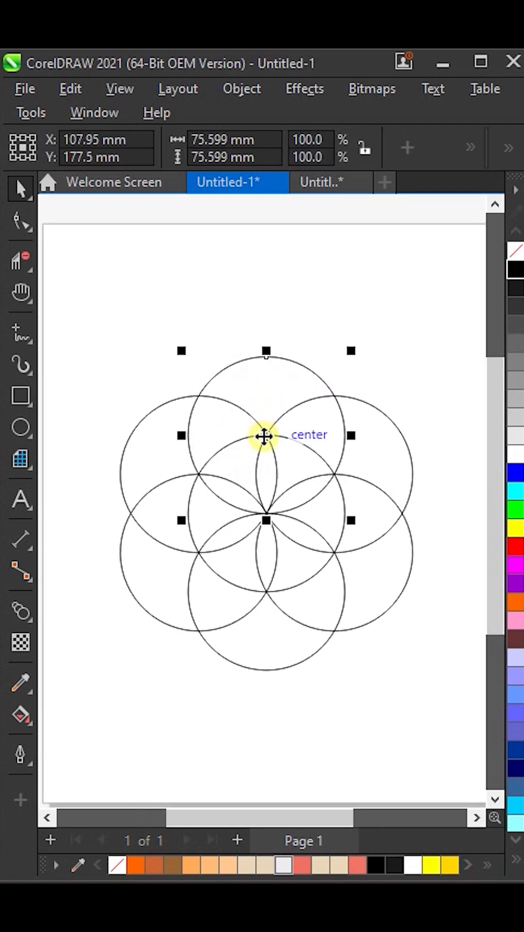
{"action": "left_click_drag", "start_coordinate": [265, 434], "coordinate": [265, 357]}
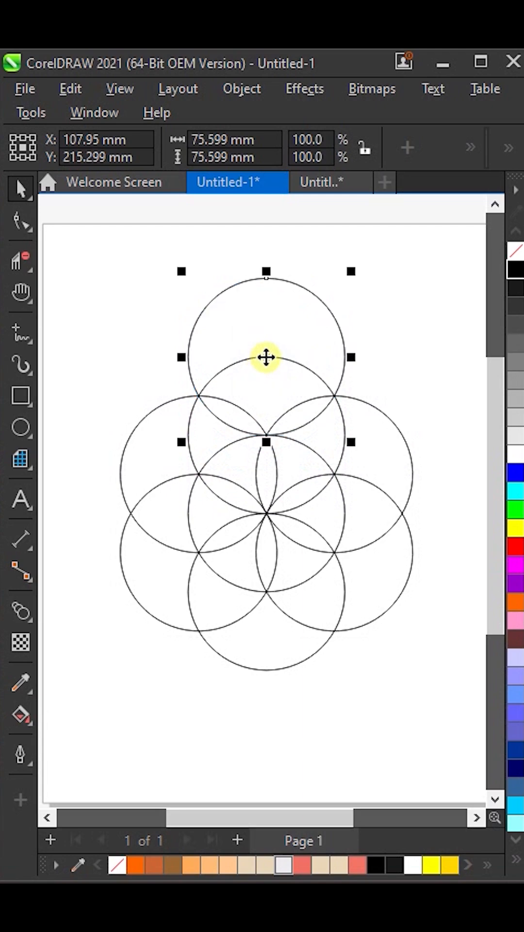
{"action": "left_click_drag", "start_coordinate": [267, 357], "coordinate": [199, 394]}
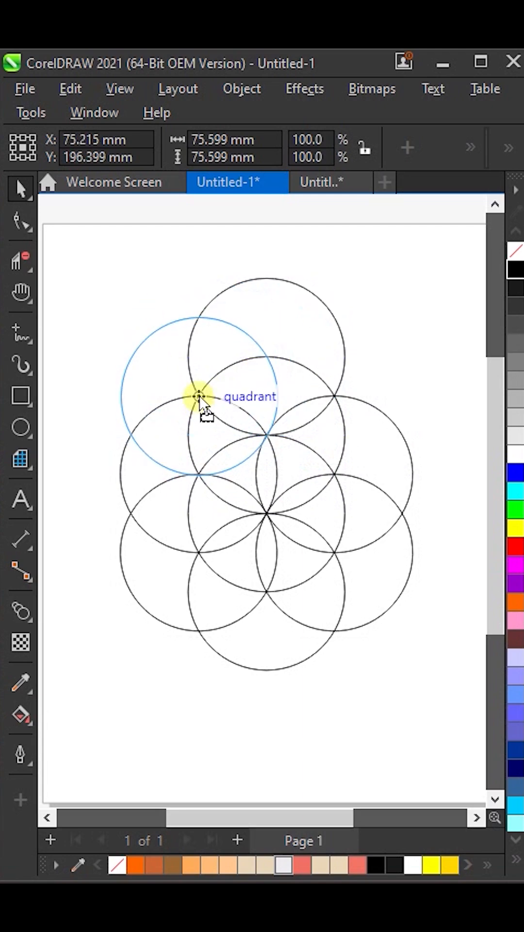
{"action": "left_click_drag", "start_coordinate": [199, 396], "coordinate": [131, 475]}
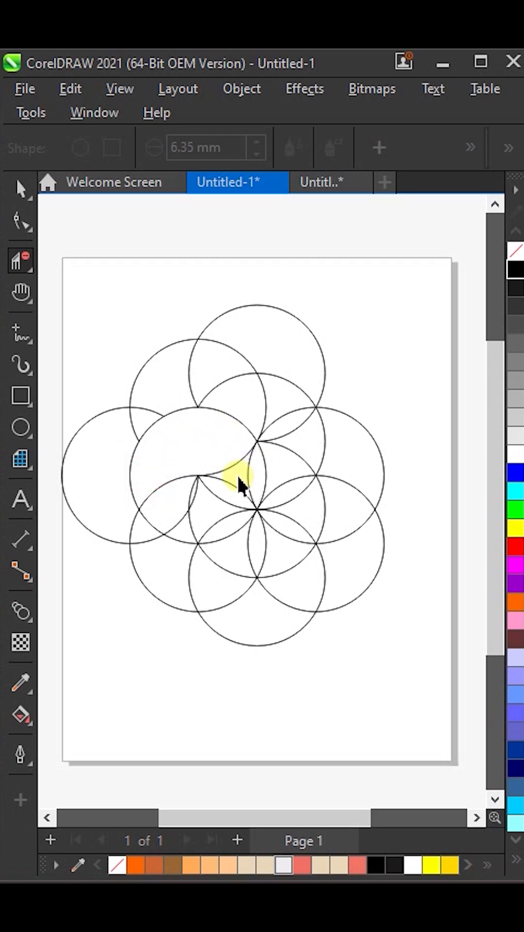
Fill the crescent area left of centre in blue using Smart Fill.
{"action": "left_click", "coordinate": [20, 716]}
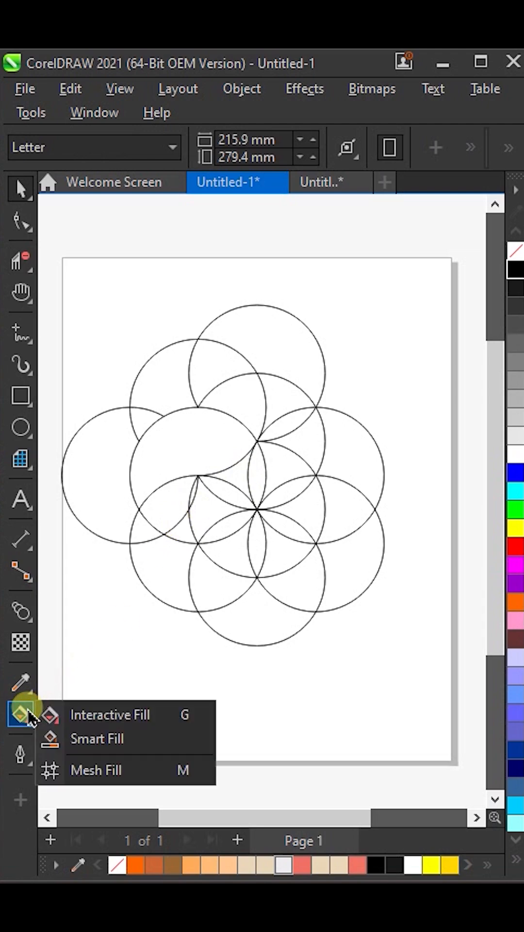
{"action": "left_click", "coordinate": [97, 738]}
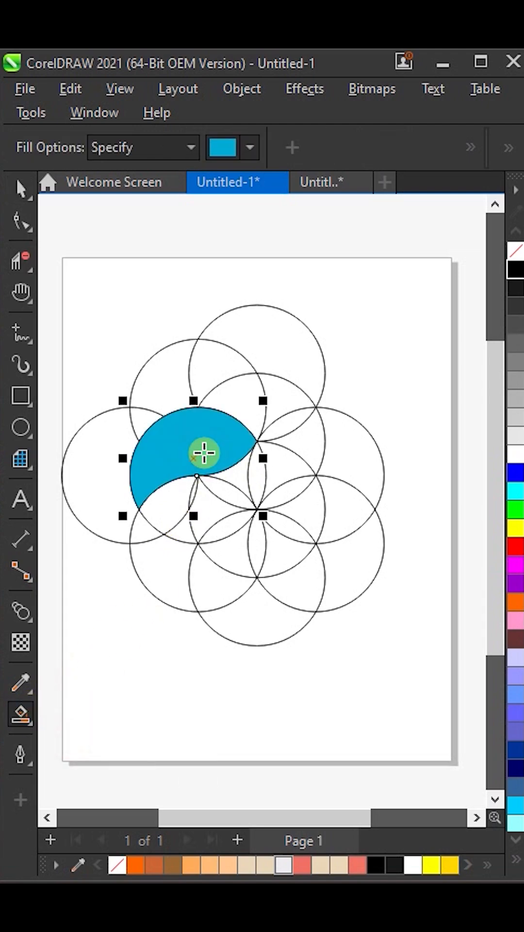
{"action": "left_click", "coordinate": [204, 453]}
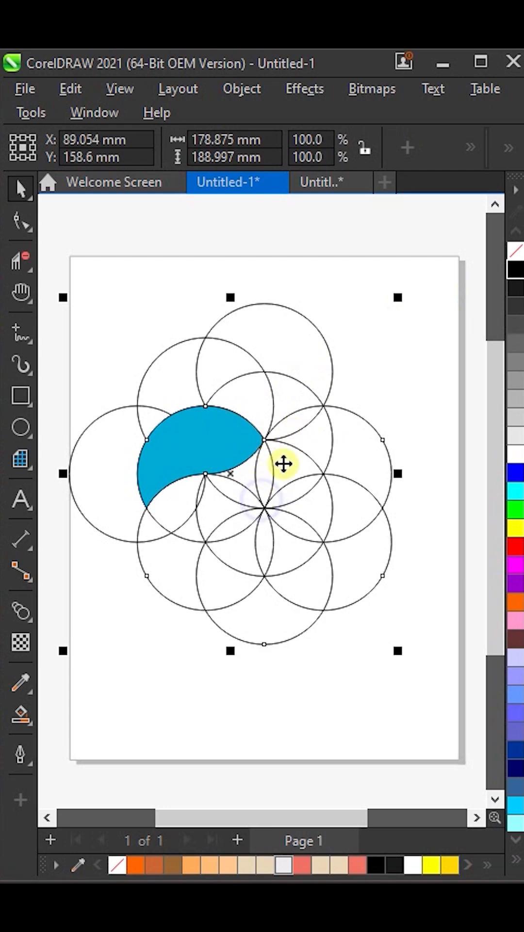
Delete the selected construction circles from the right-click menu.
{"action": "right_click", "coordinate": [284, 464]}
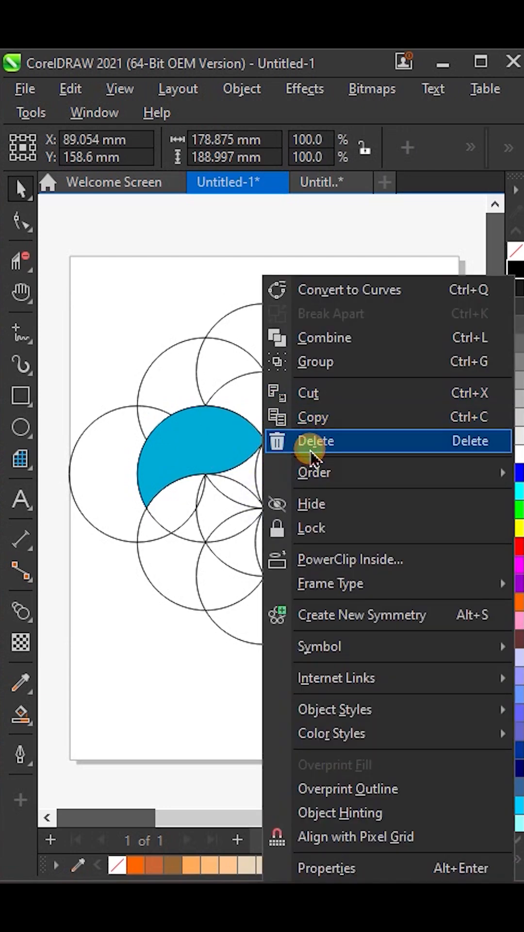
{"action": "left_click", "coordinate": [316, 440]}
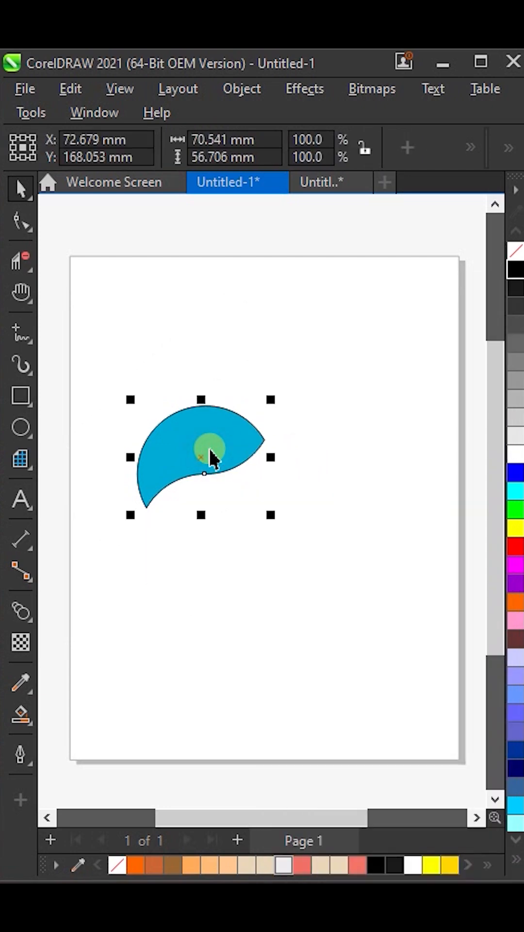
Spread a tip-to-tip gradient with a yellow end across the petal, then show rotation handles.
{"action": "left_click", "coordinate": [20, 714]}
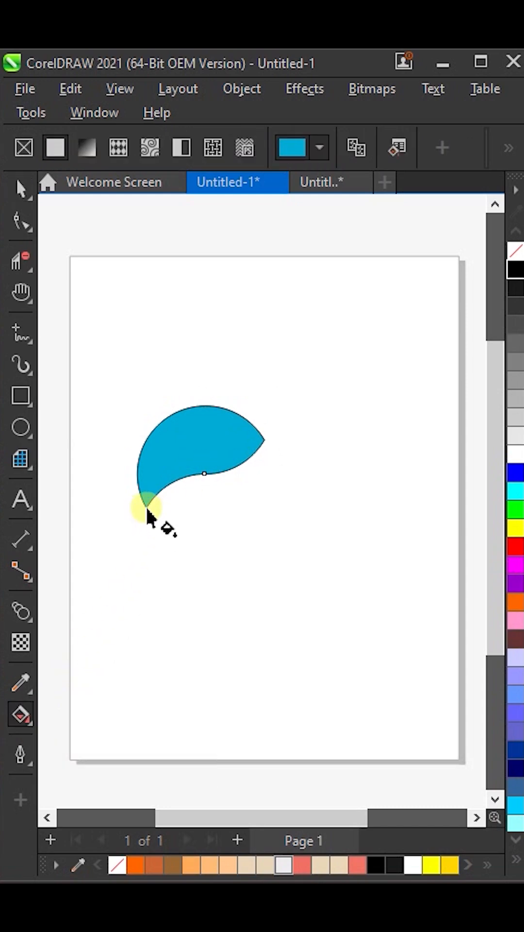
{"action": "left_click_drag", "start_coordinate": [146, 509], "coordinate": [285, 429]}
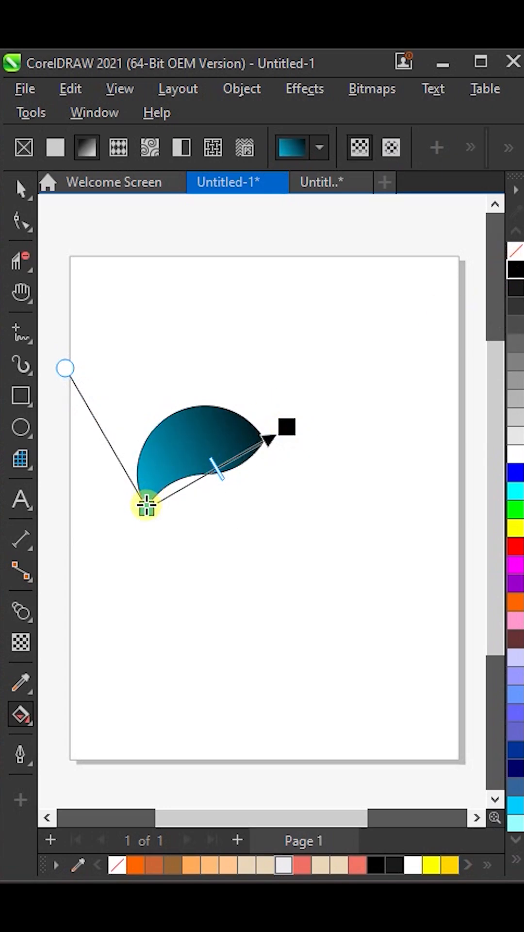
{"action": "left_click", "coordinate": [515, 529]}
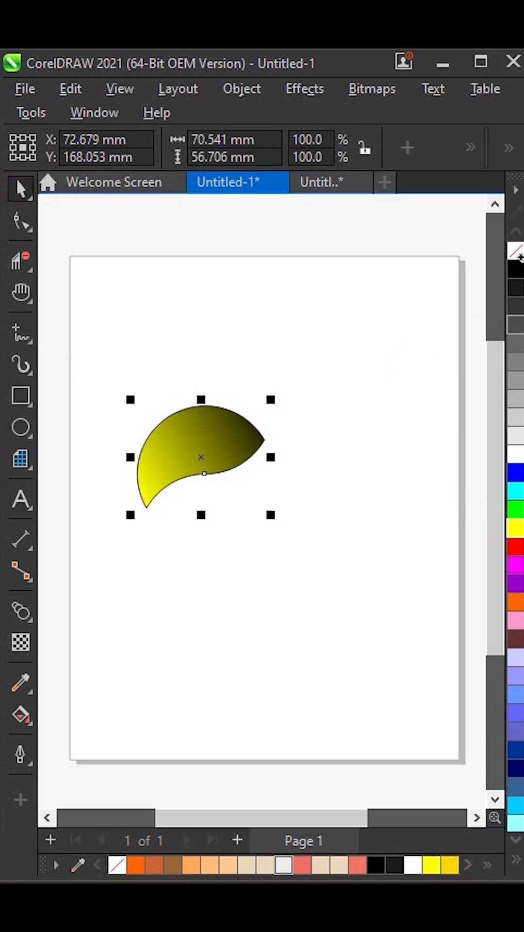
{"action": "left_click", "coordinate": [201, 456]}
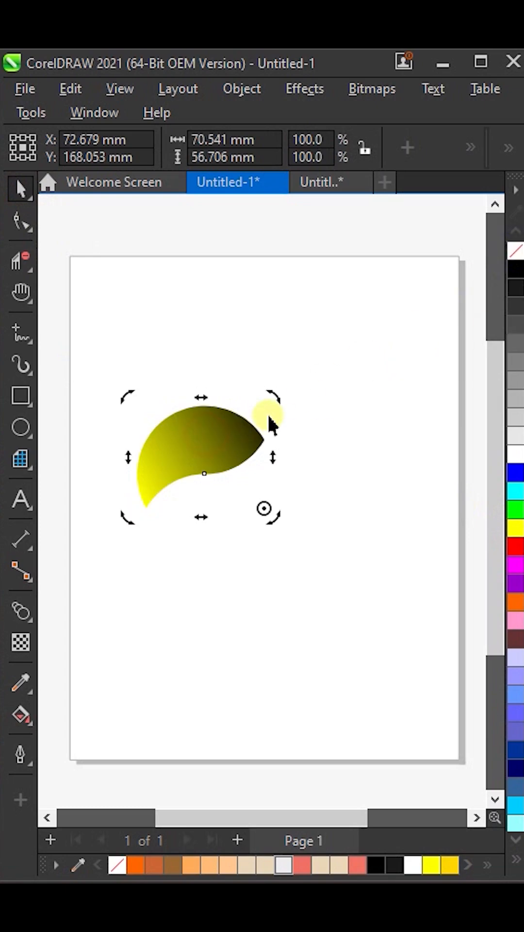